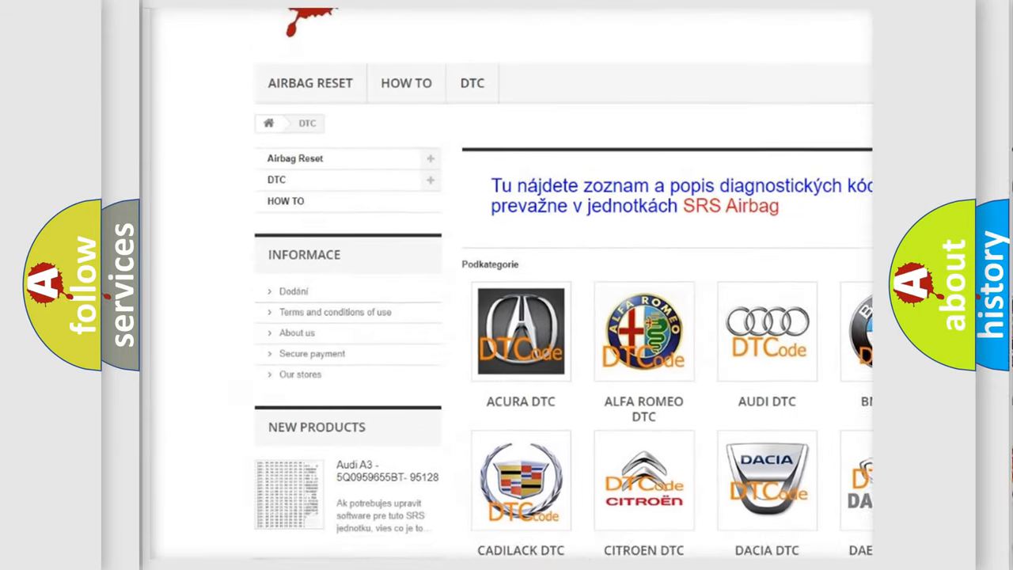
{"action": "scroll", "scroll_direction": "down", "scroll_amount": 3}
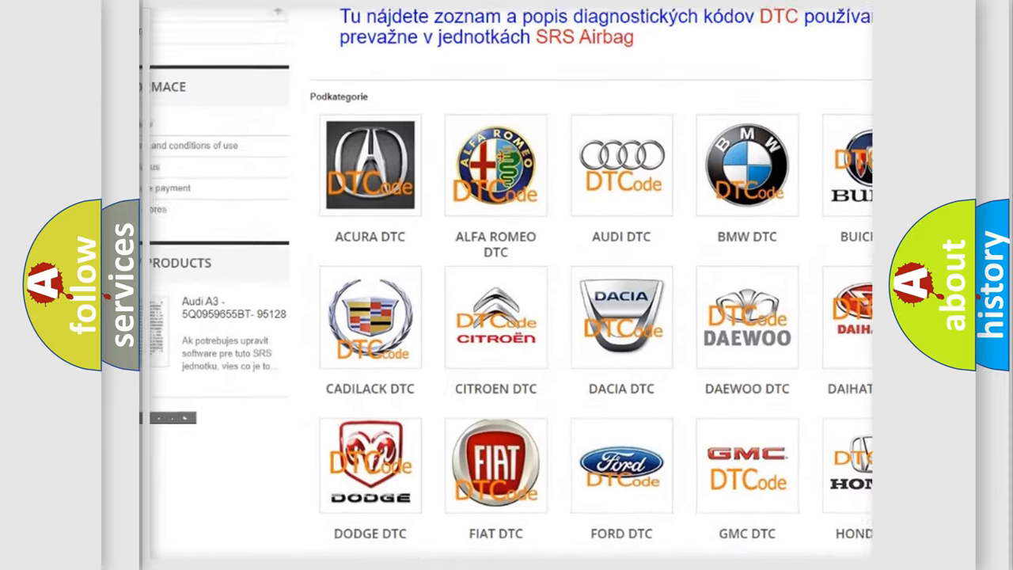
{"action": "scroll", "scroll_direction": "down", "scroll_amount": 3}
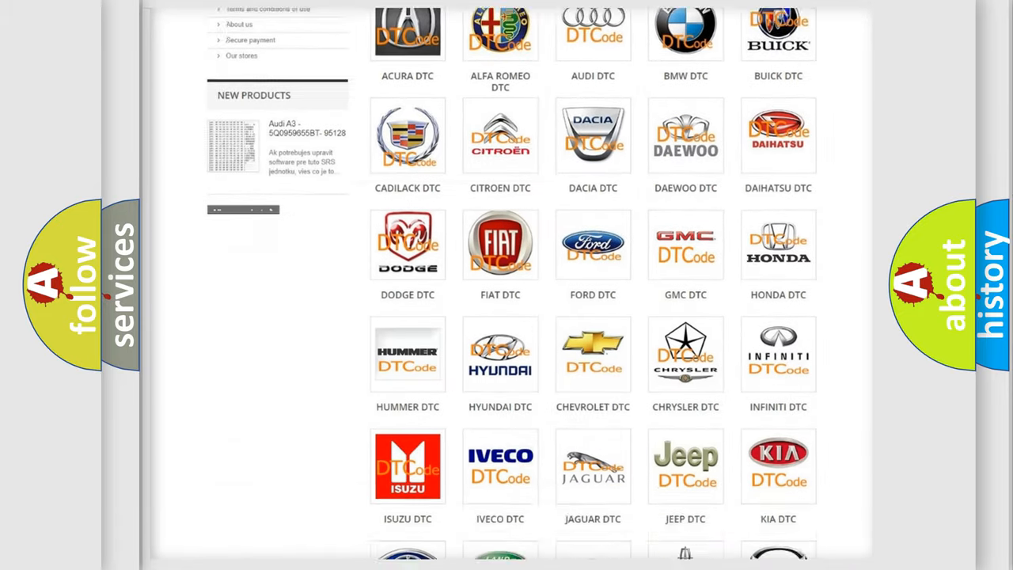
{"action": "scroll", "scroll_direction": "down", "scroll_amount": 3}
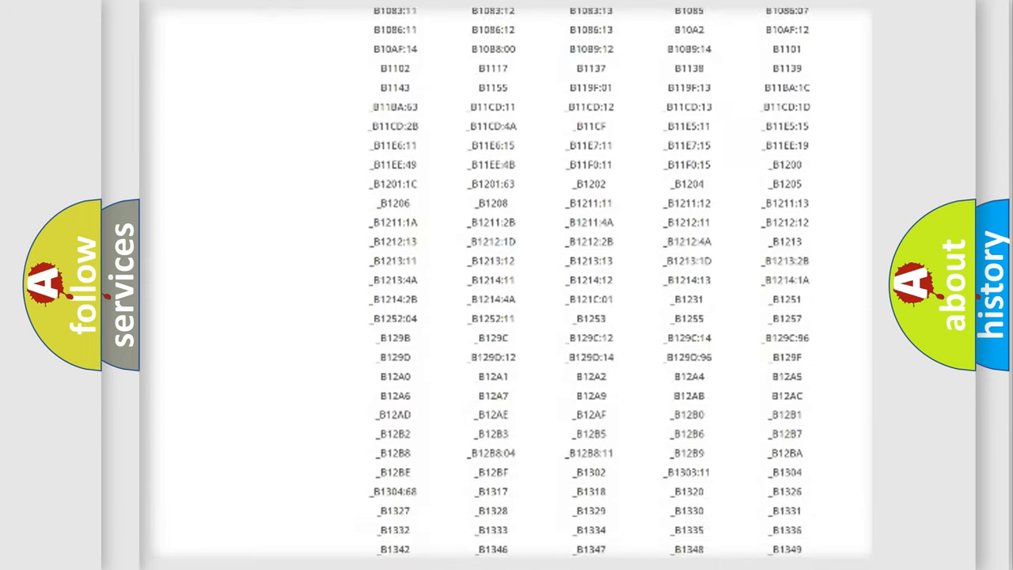
{"action": "scroll", "scroll_direction": "down", "scroll_amount": 3}
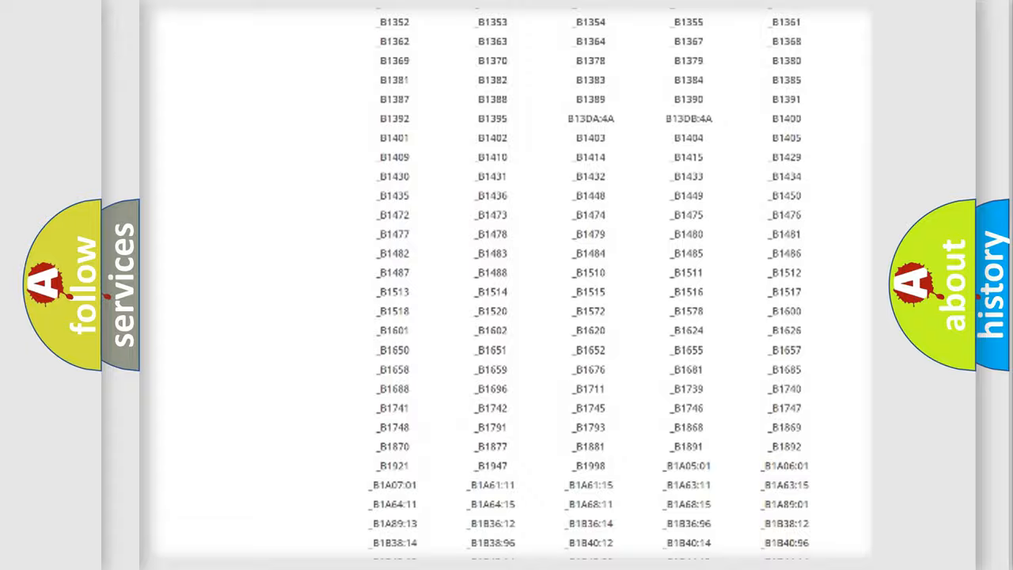
{"action": "scroll", "scroll_direction": "up", "scroll_amount": 3}
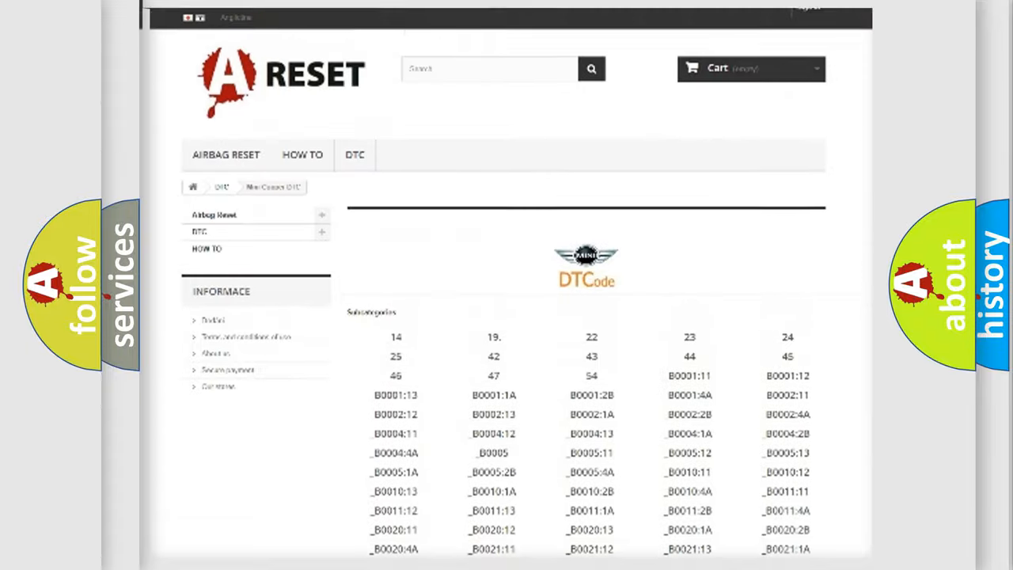